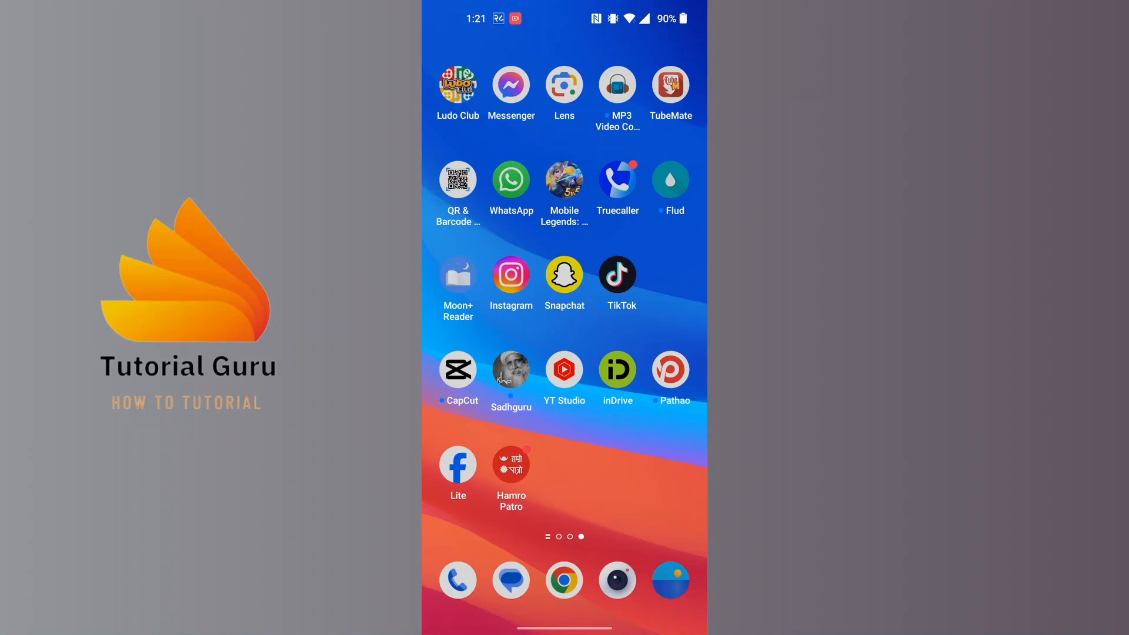
Step: Launch Snapchat from the home screen so its camera appears
click(565, 274)
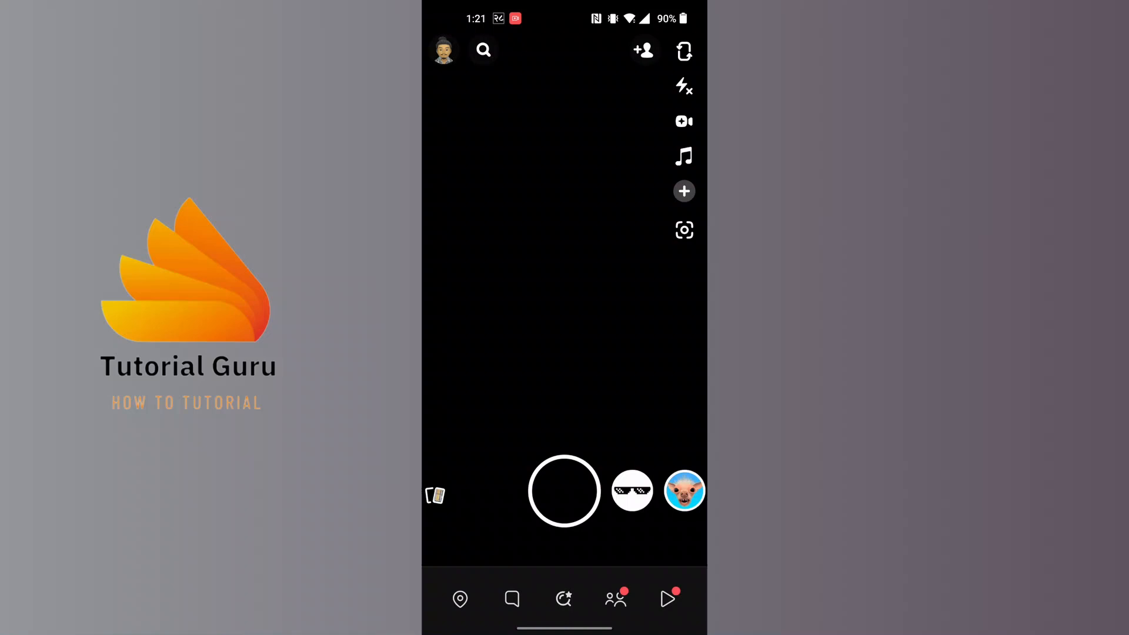
Step: Capture a dark snap with the shutter and land in the editing preview
click(564, 491)
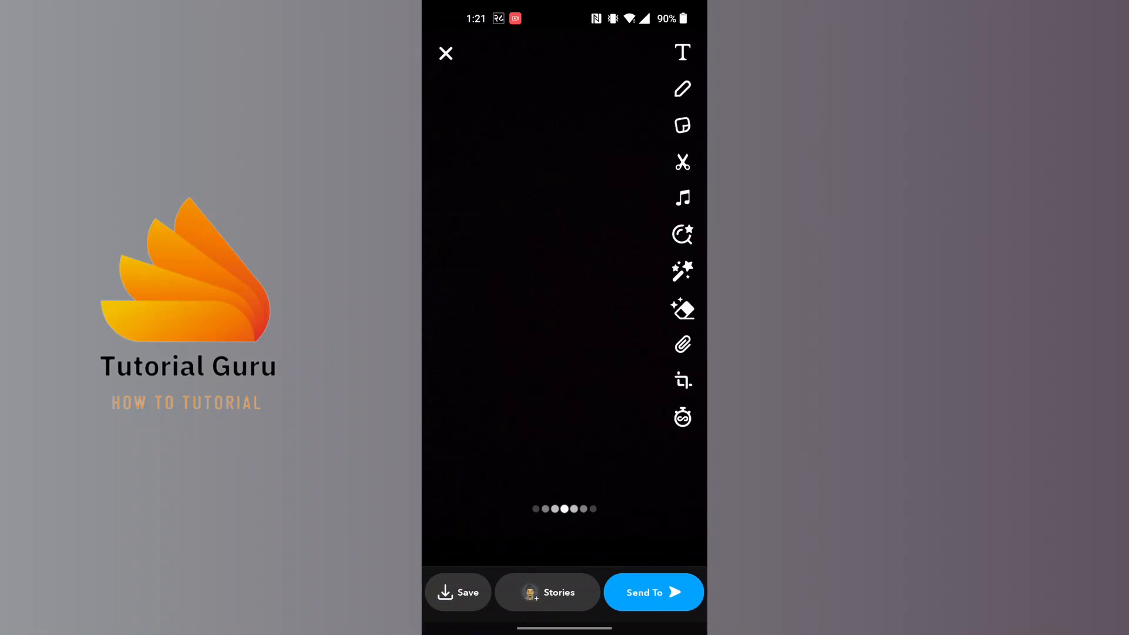
Step: Start a link attachment on the snap with the empty URL field active
click(681, 344)
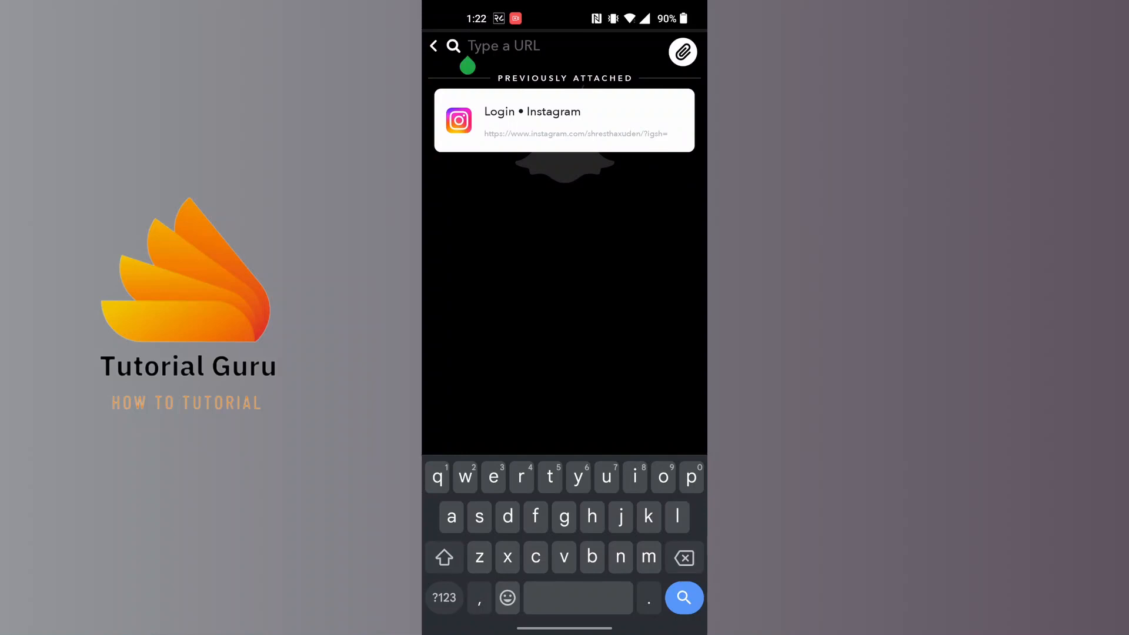
click(505, 46)
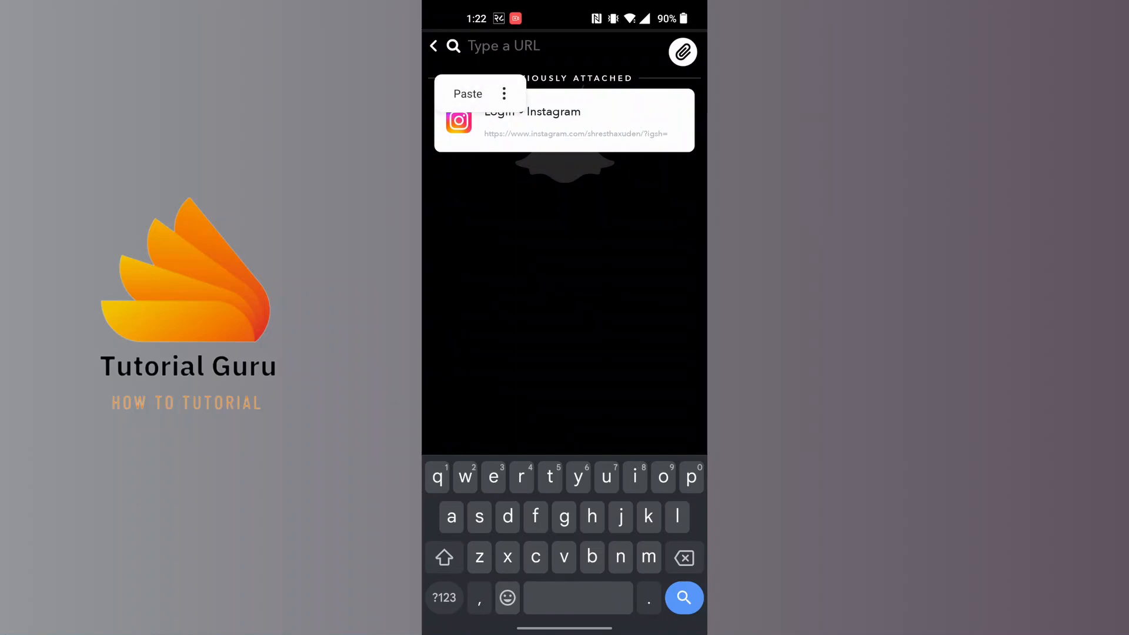
text(www.faceboo)
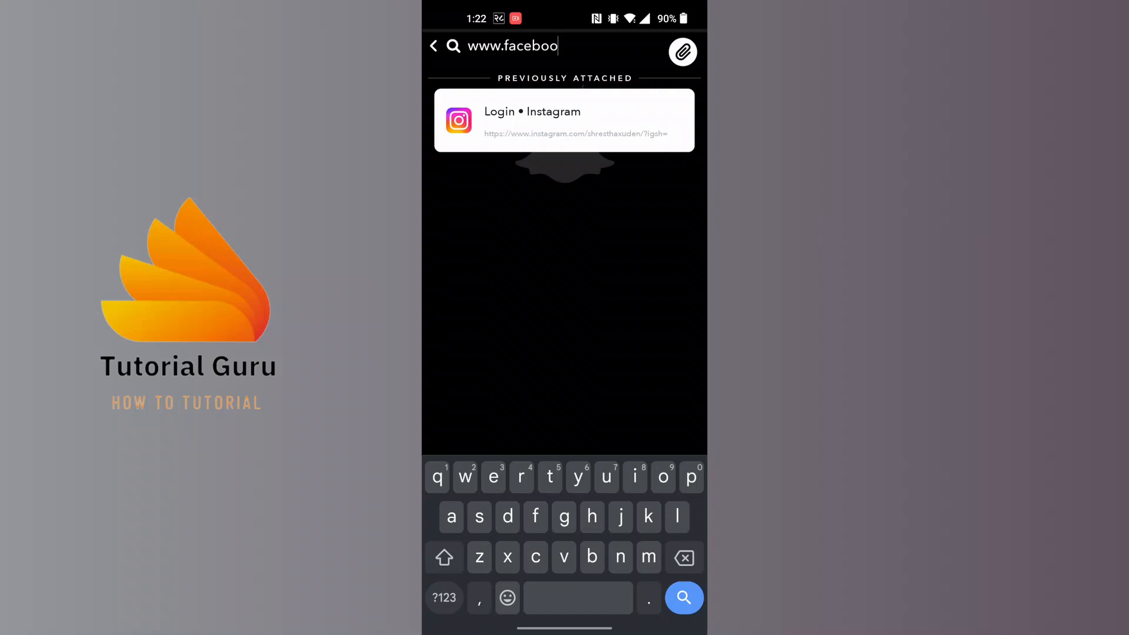
text(k.com)
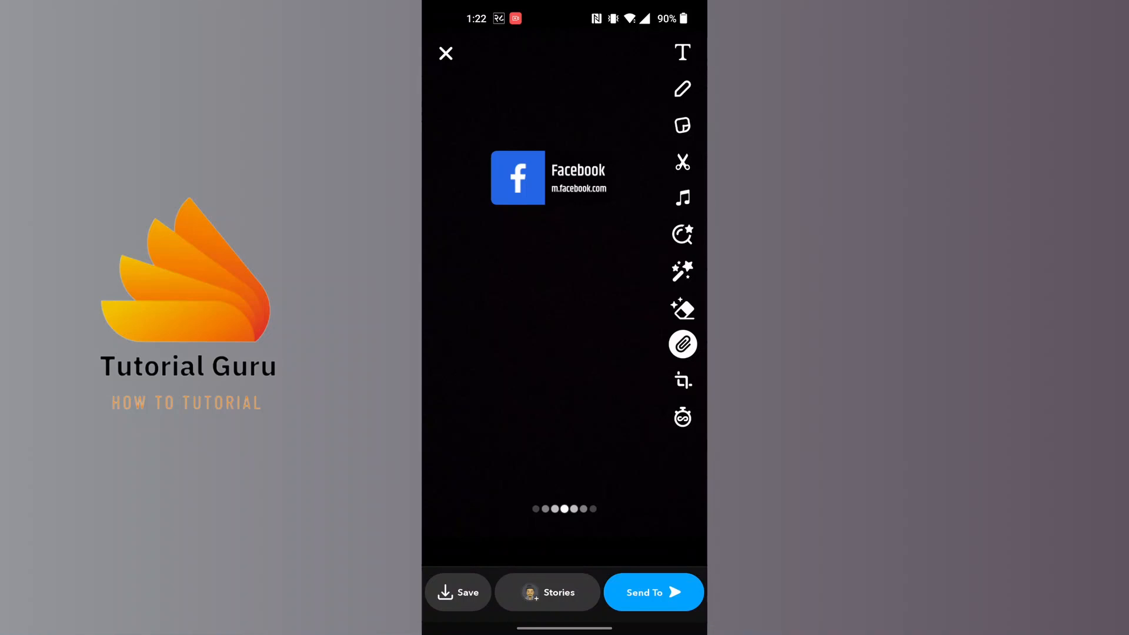
click(653, 591)
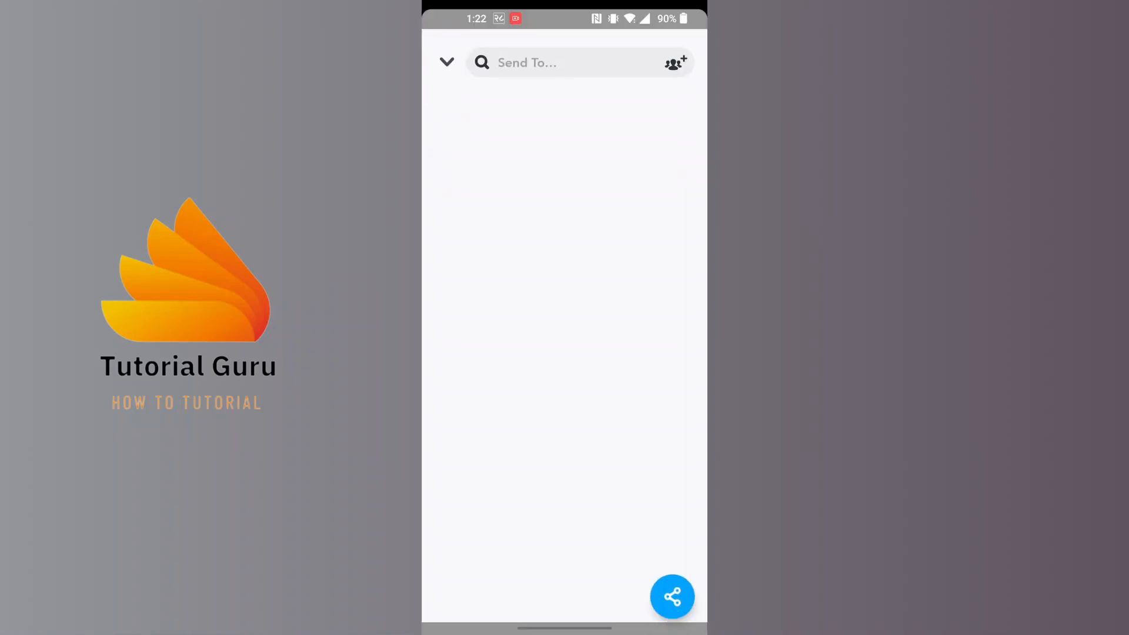